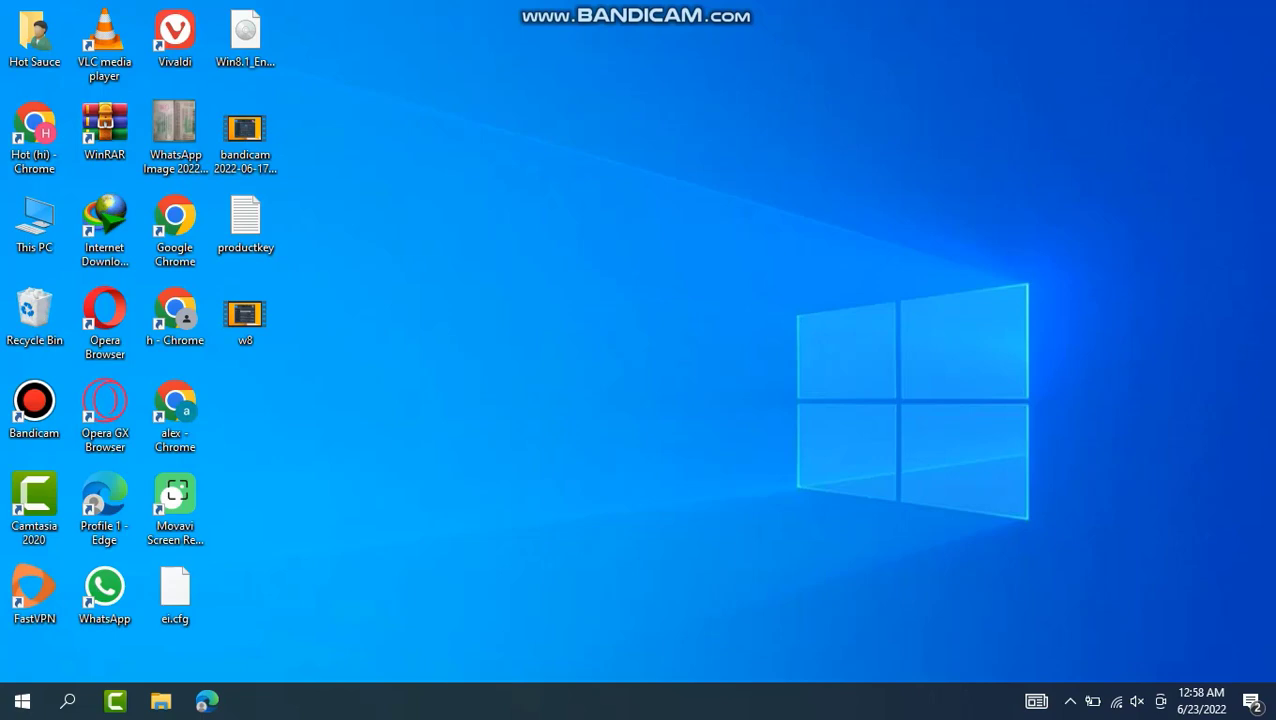
Step: Refresh the desktop from its context menu, then open Windows Settings from the Start menu
right_click(690, 275)
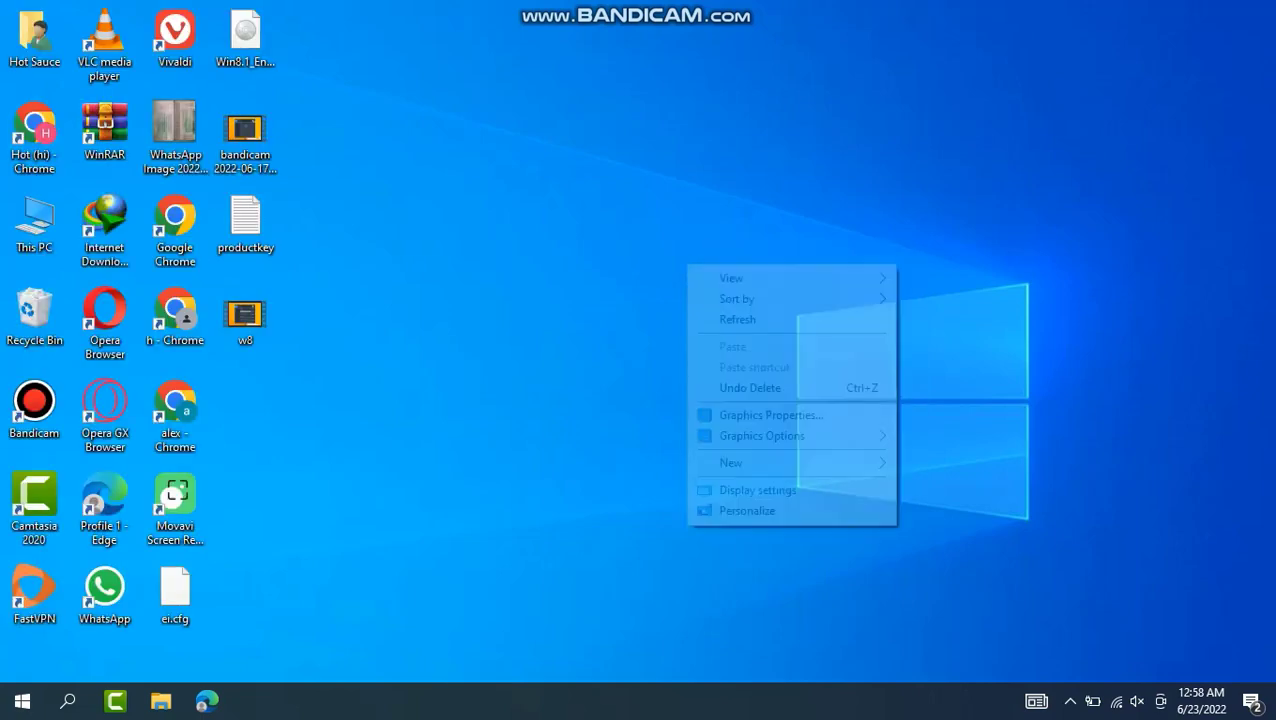
click(737, 319)
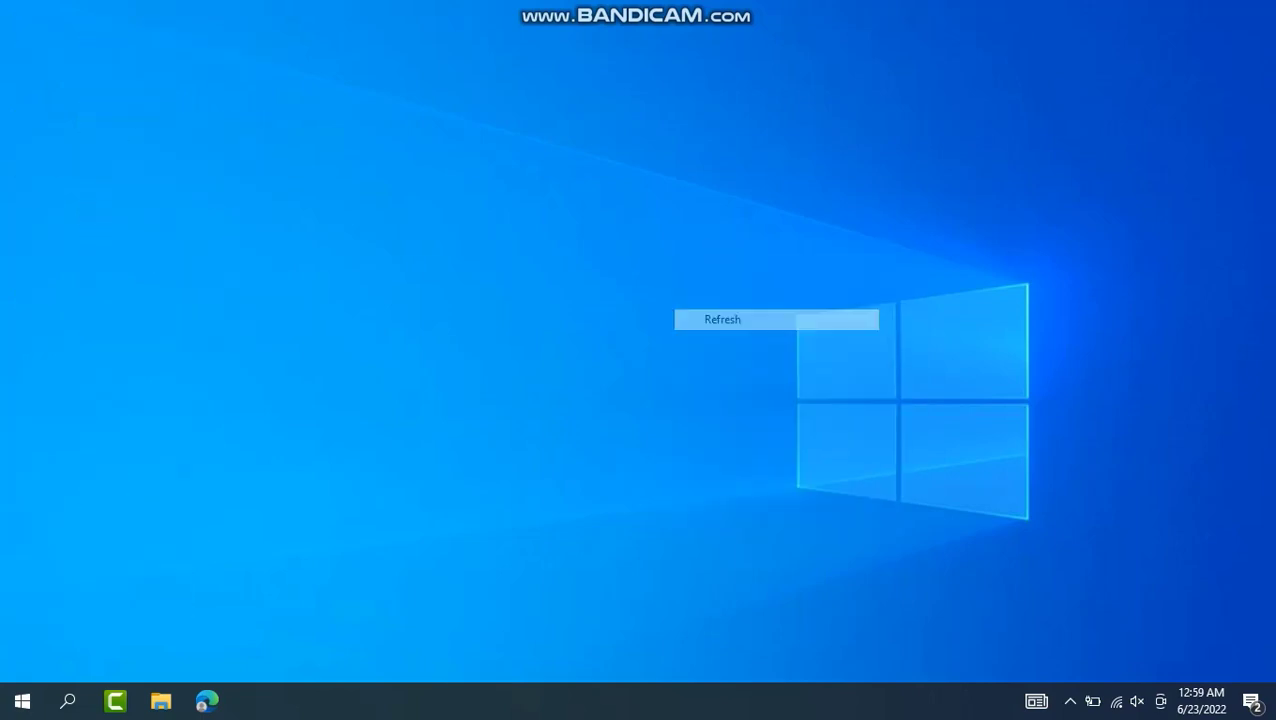
click(722, 319)
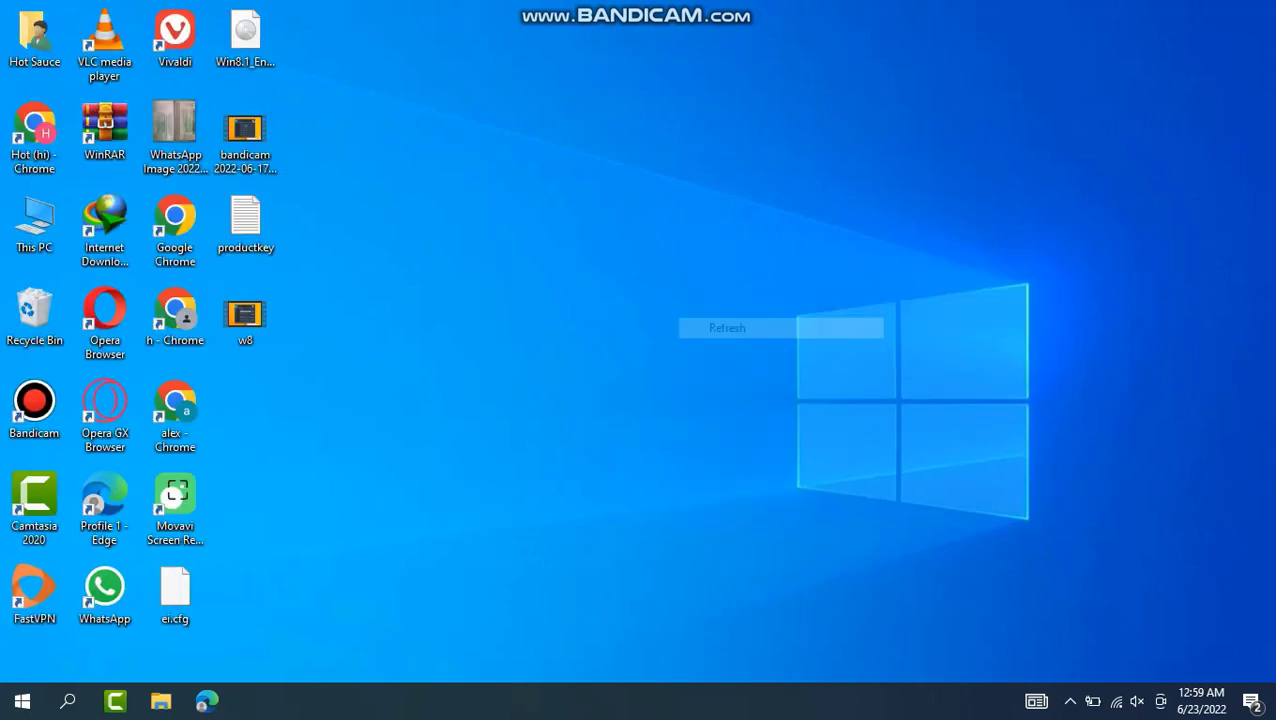
right_click(727, 328)
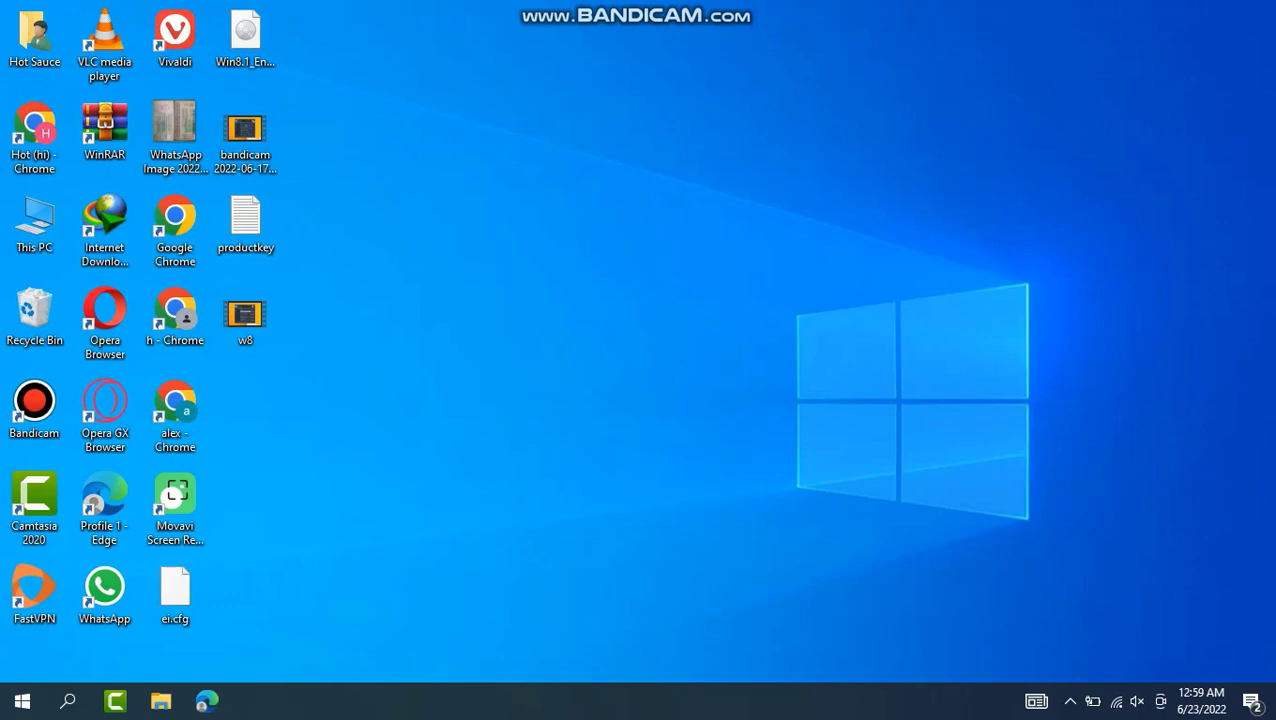
mouse_move(22, 700)
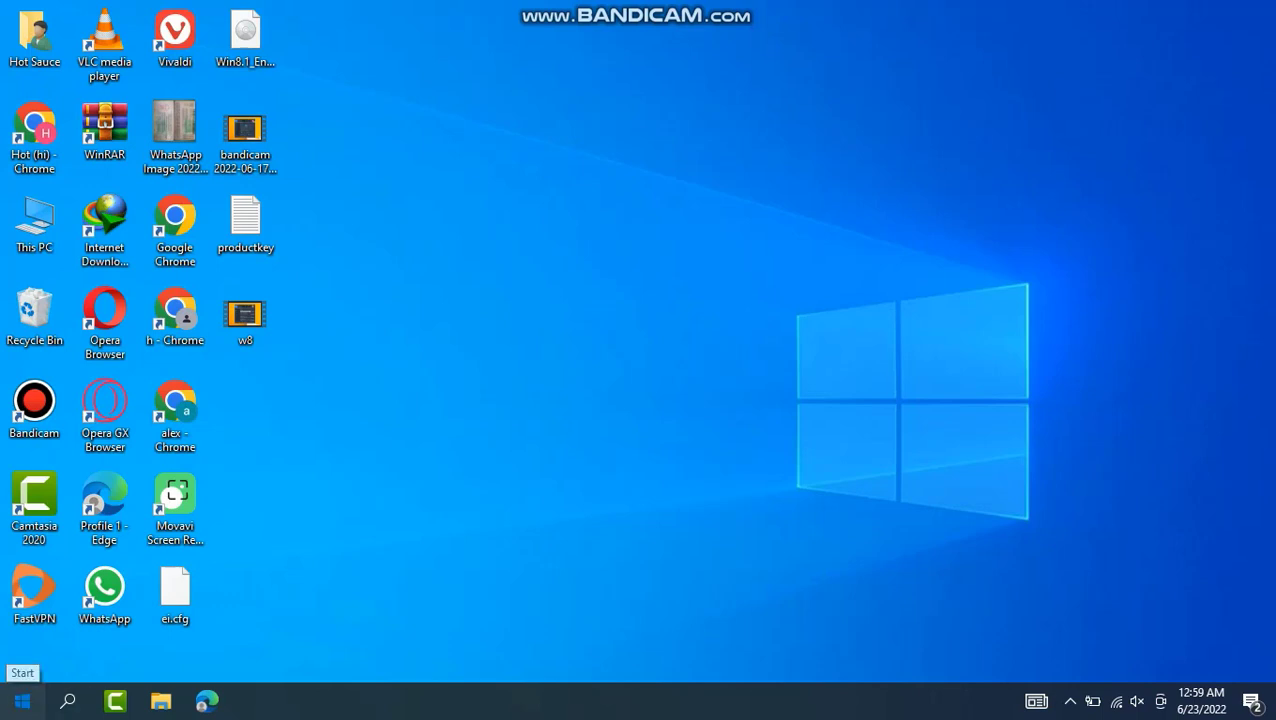
click(20, 700)
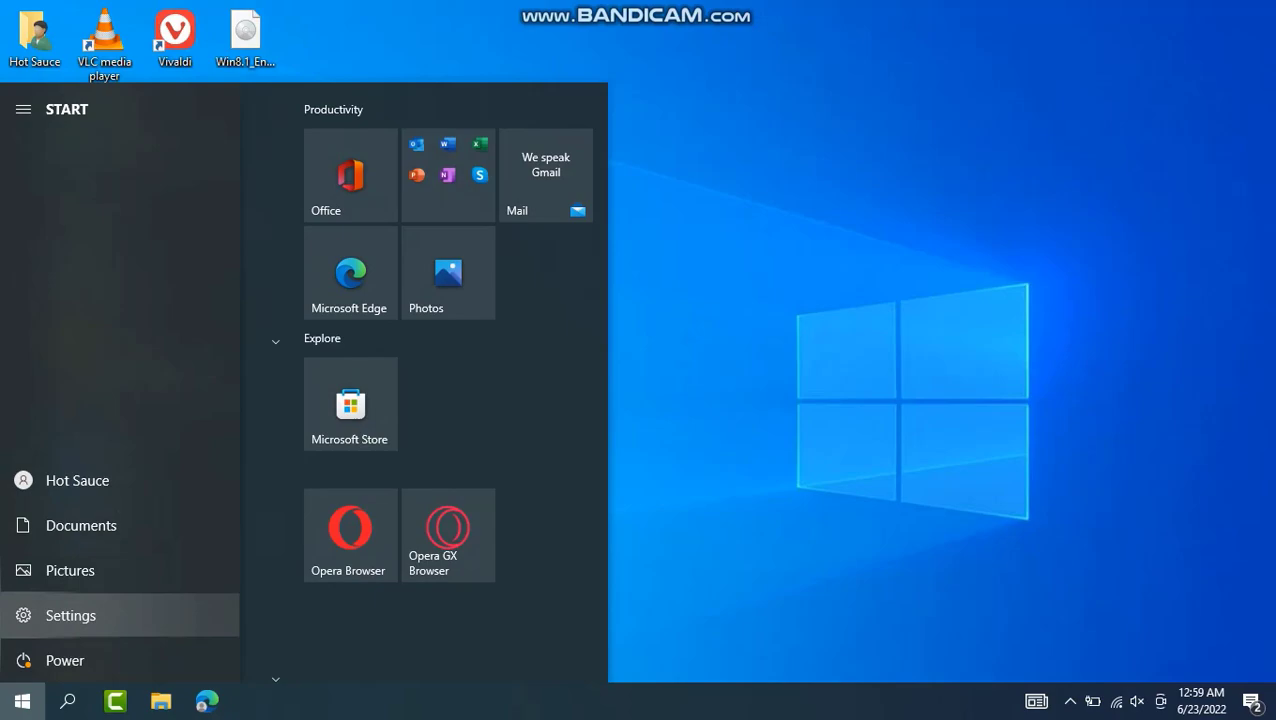
click(70, 615)
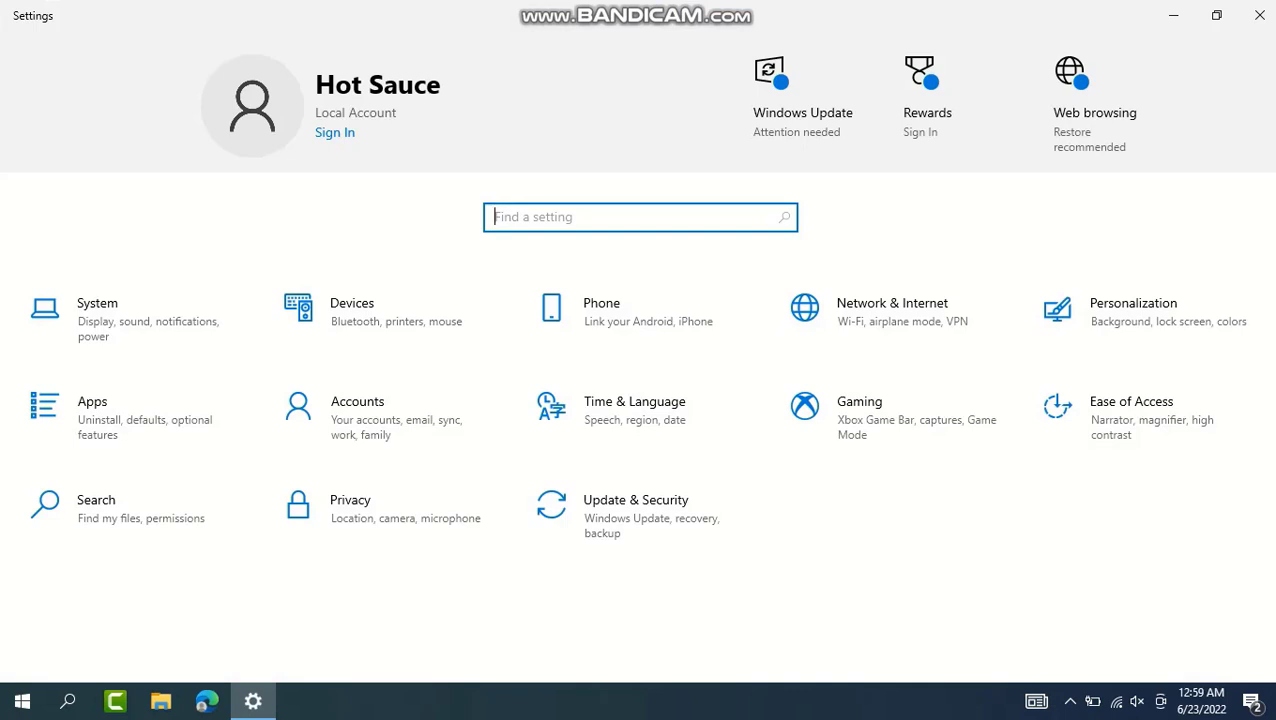
Step: Search Settings for 'BACK' and open the Background apps page
text(BA)
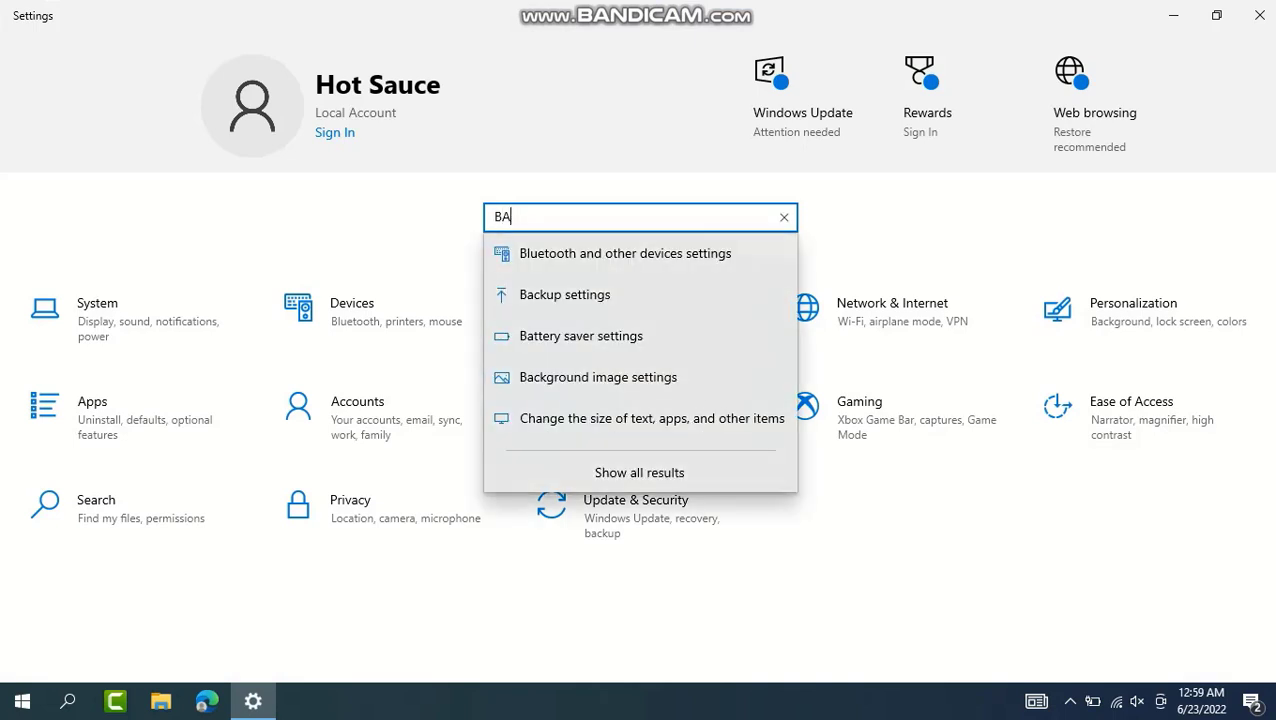
text(CK)
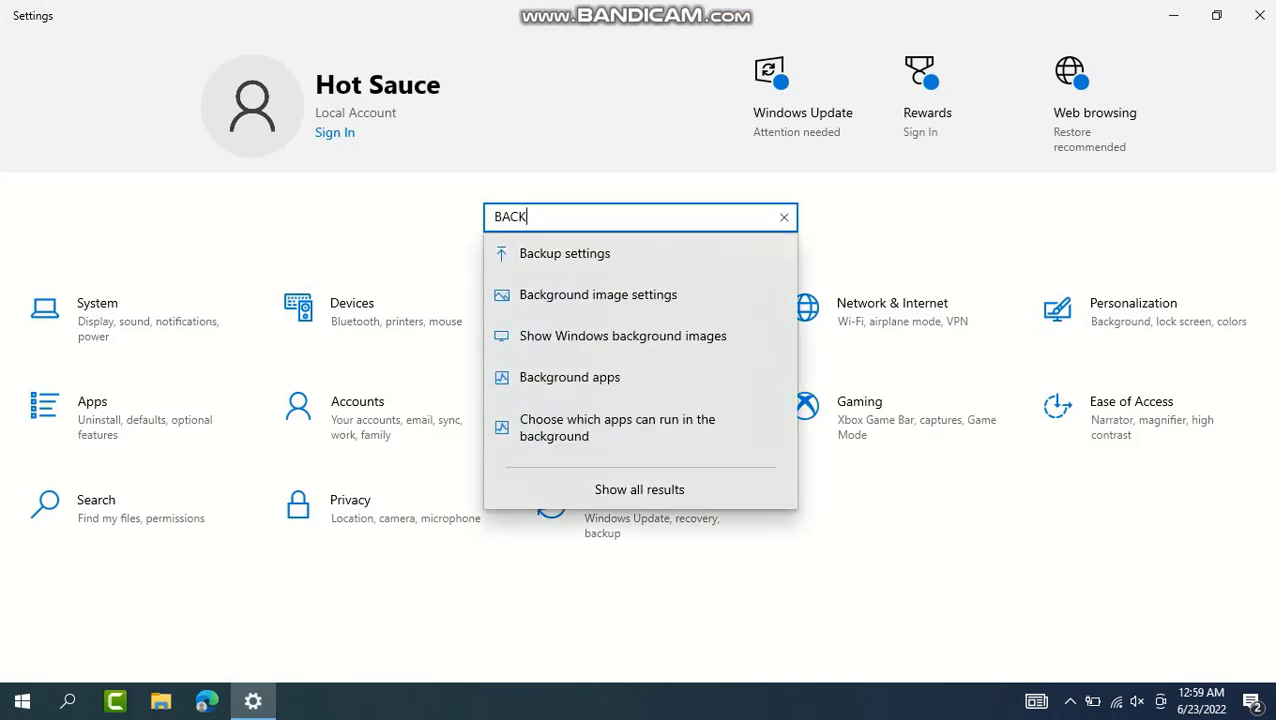
mouse_move(570, 377)
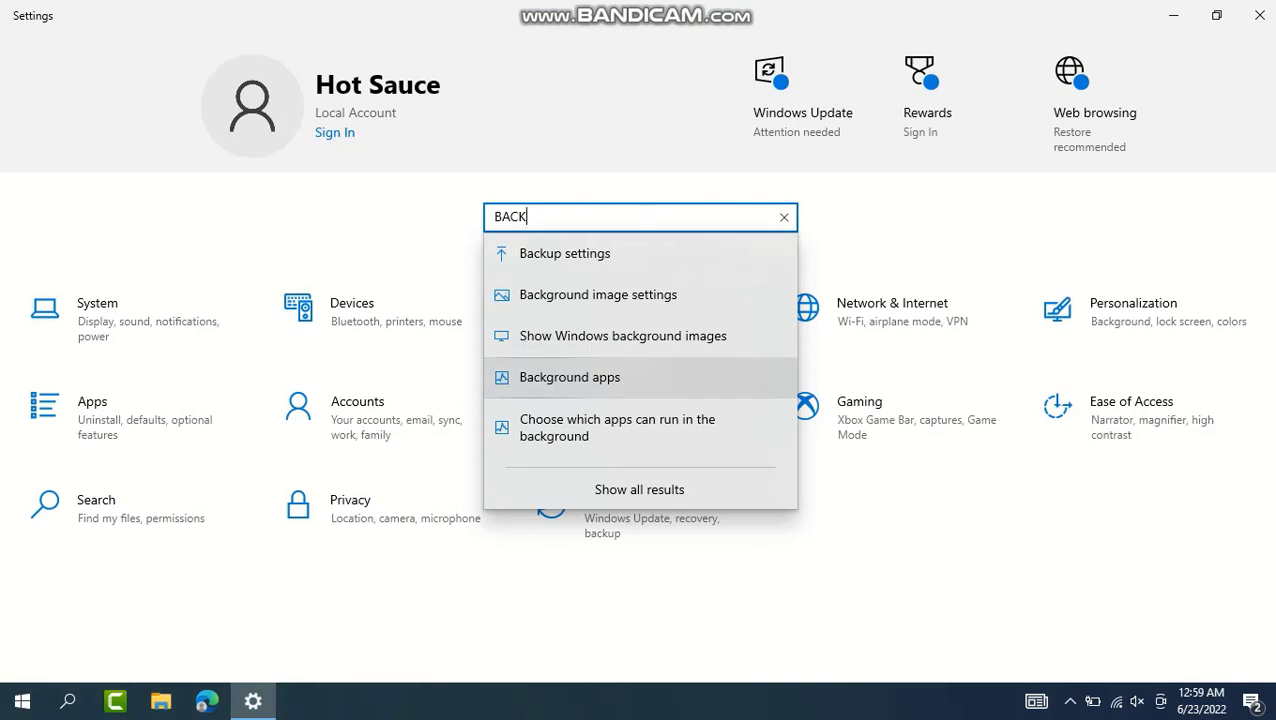
click(569, 377)
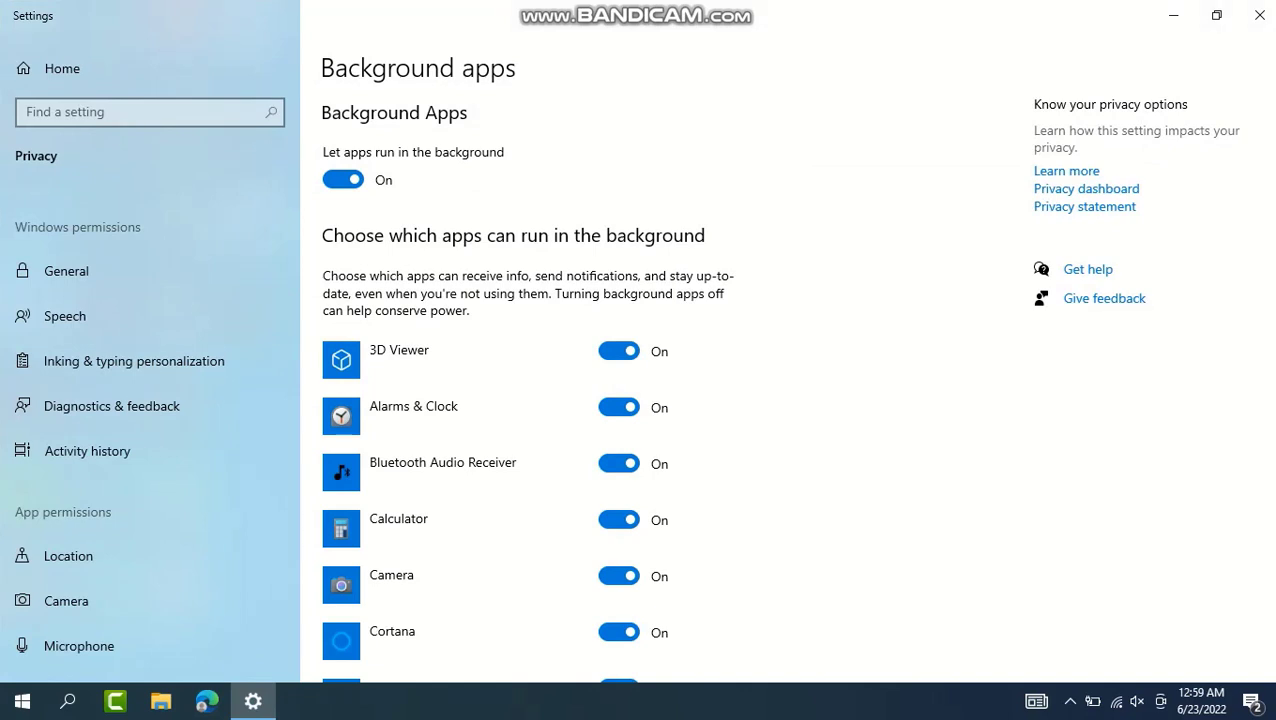
Step: Review the app list, then switch 'Let apps run in the background' to Off
scroll(down, 3)
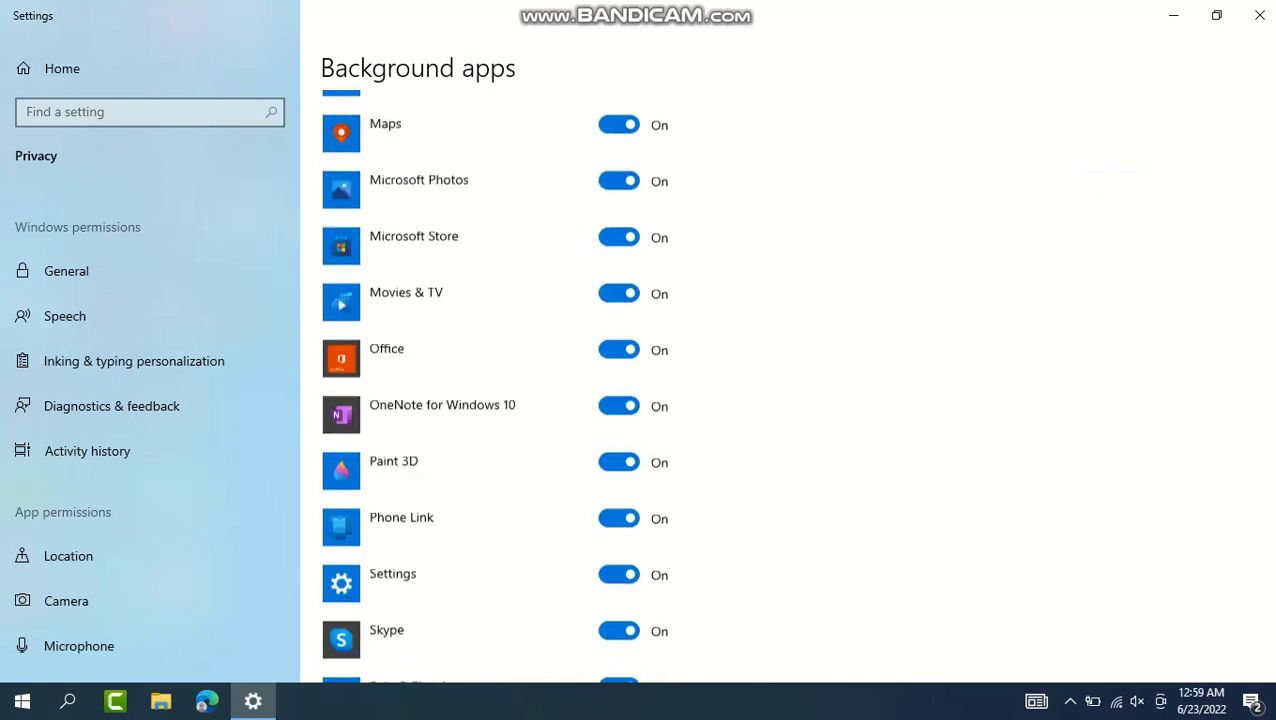
scroll(down, 3)
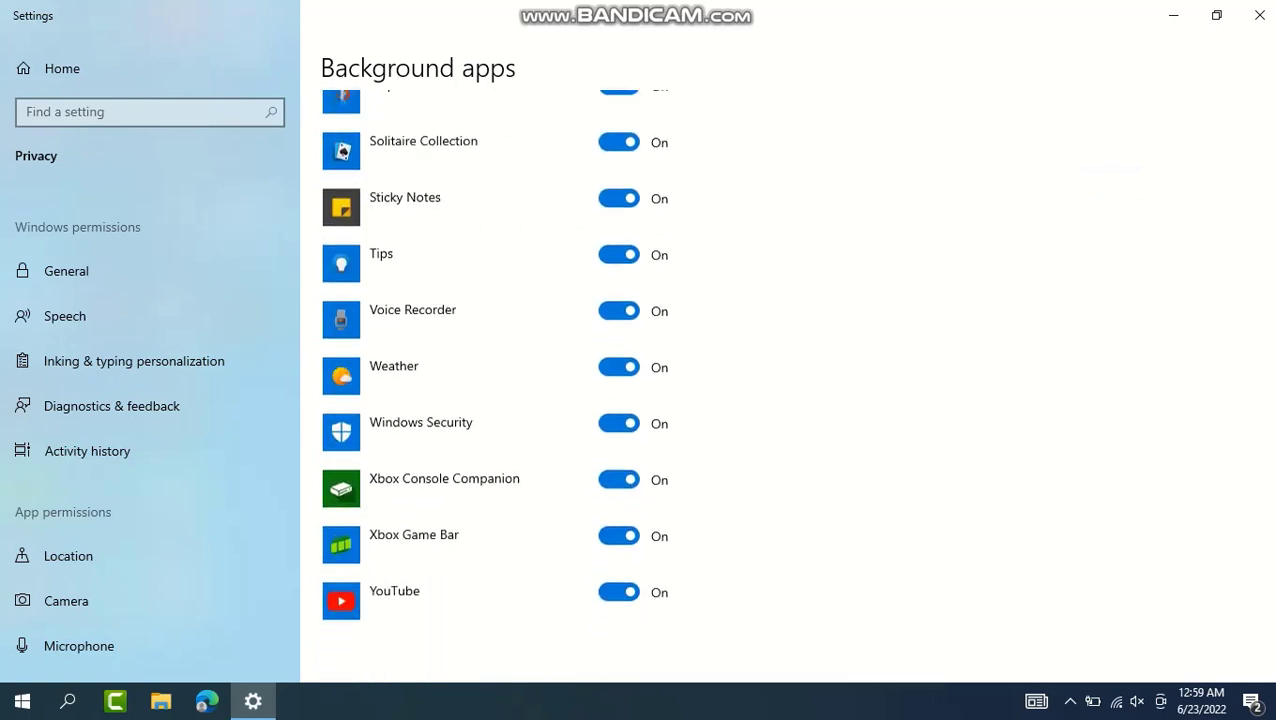
scroll(up, 3)
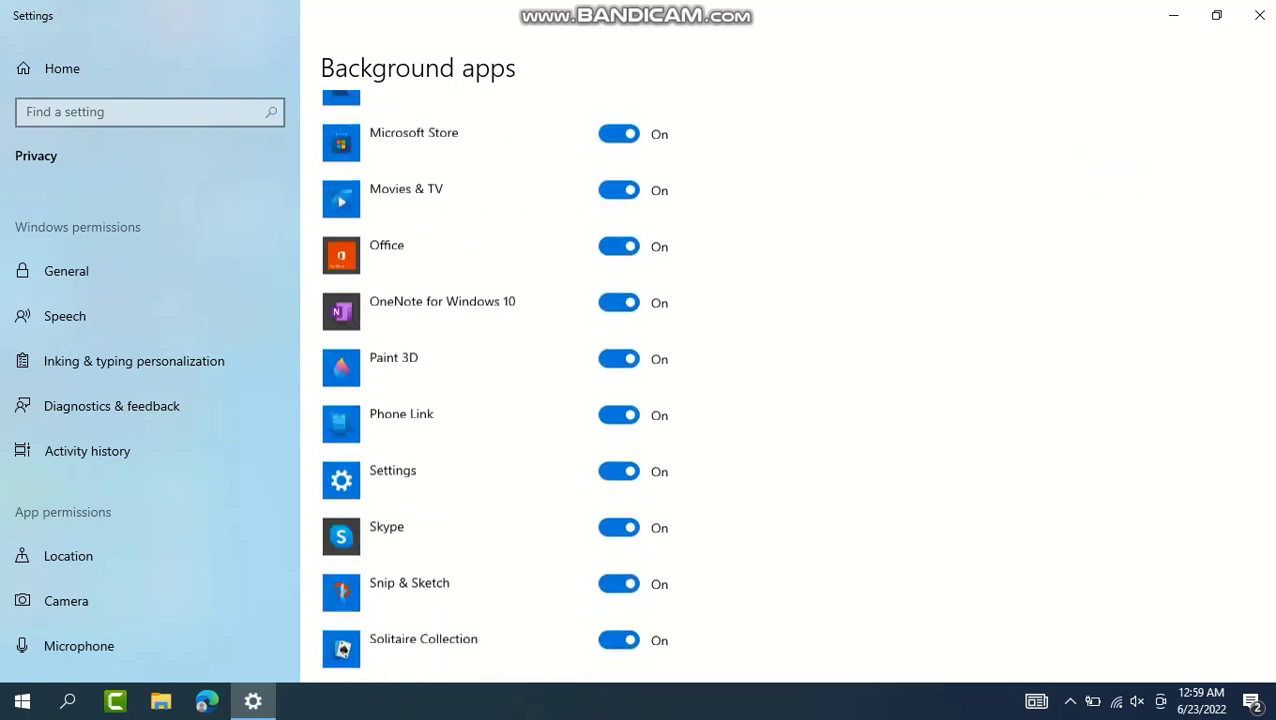
scroll(up, 3)
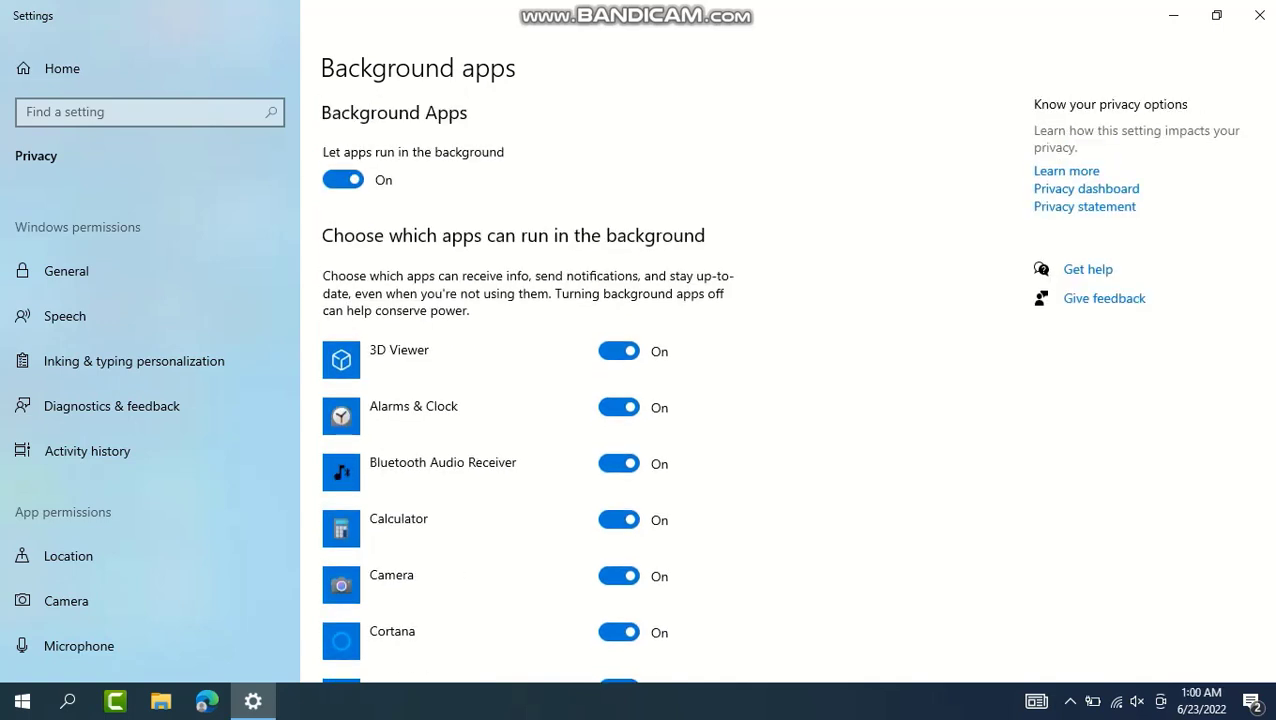
click(343, 179)
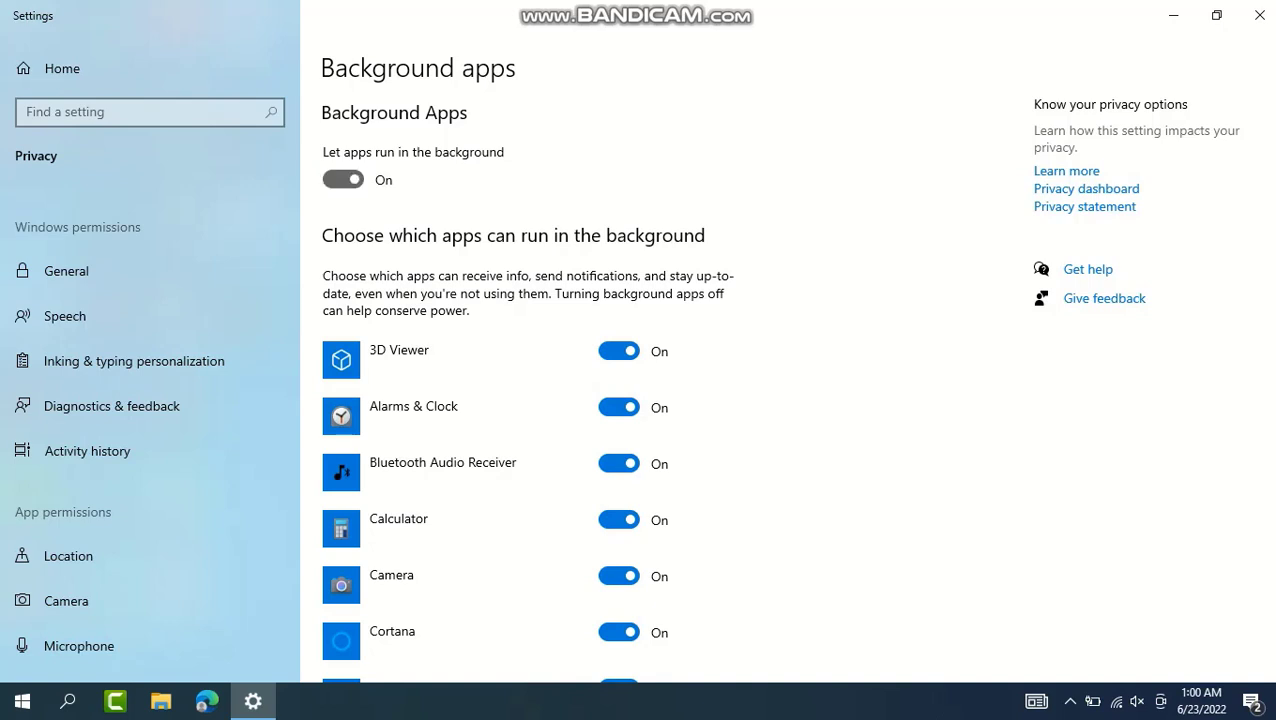
click(342, 179)
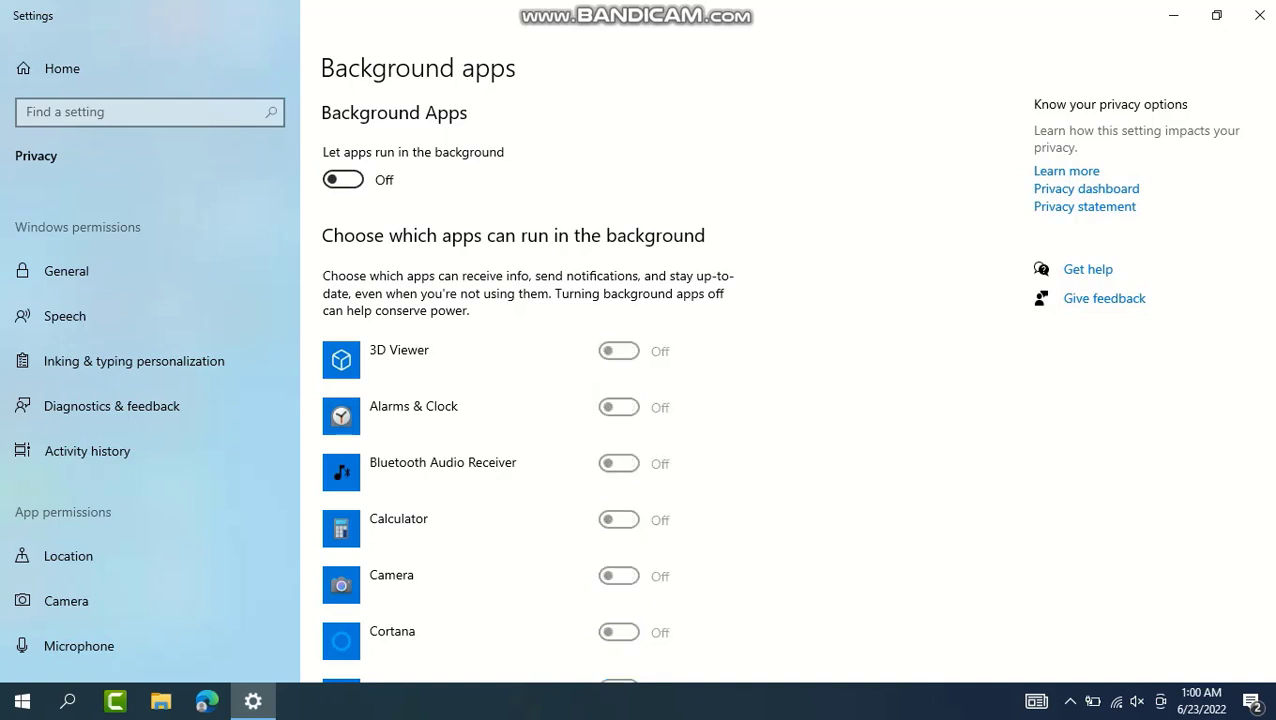